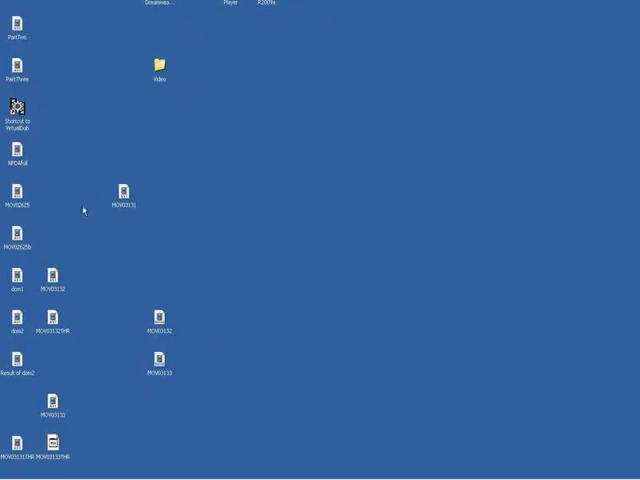
Step: Launch VirtualDub and load the doorway video clip from the video folder
double_click(16, 104)
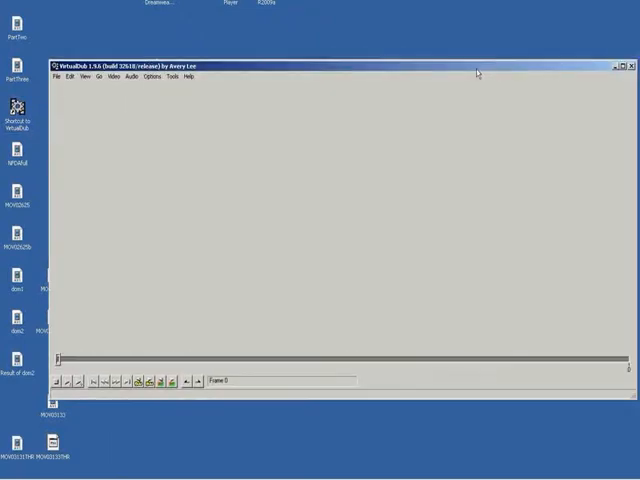
click(42, 76)
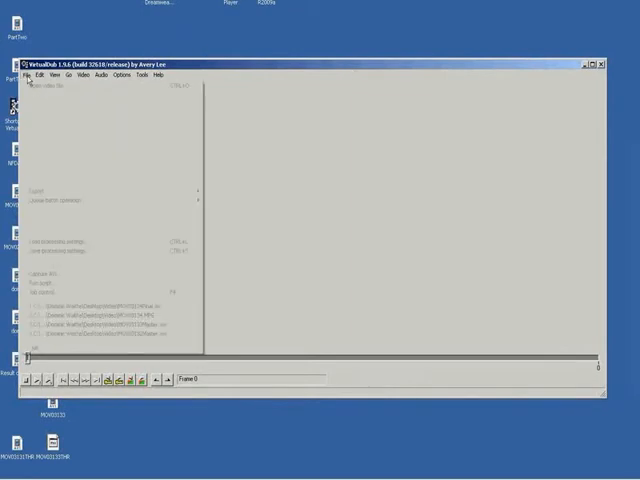
click(40, 84)
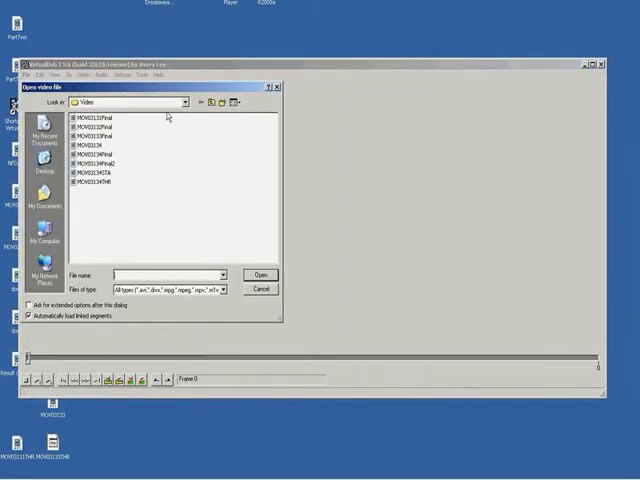
click(260, 288)
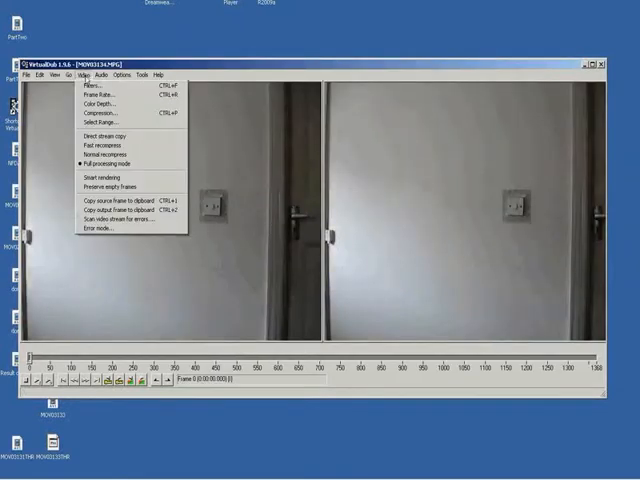
Step: Add the 2:1 reduction filter so the output movie renders at half the source size
click(90, 84)
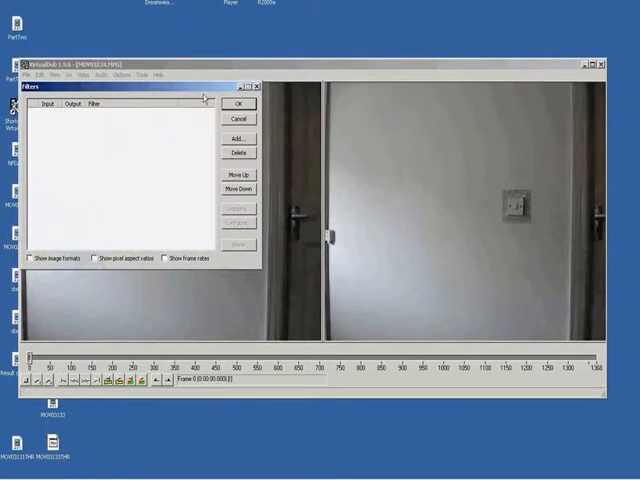
click(236, 138)
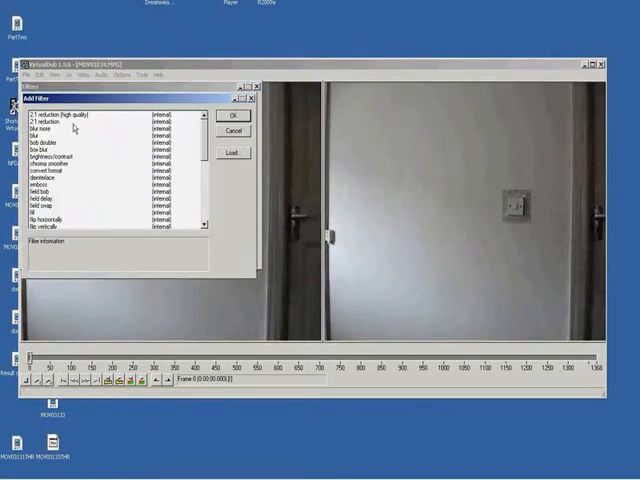
click(232, 116)
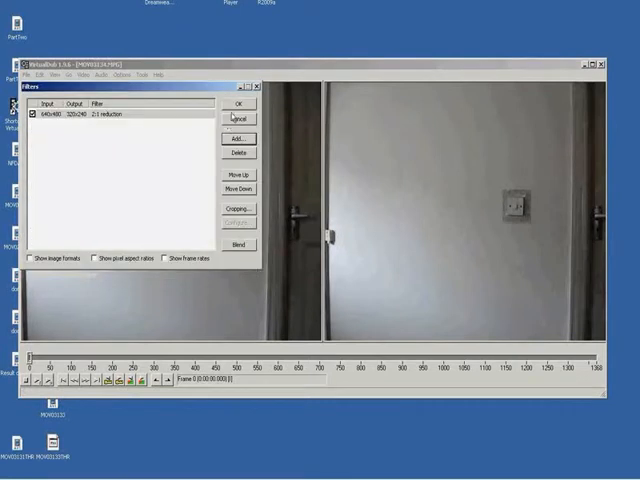
click(98, 74)
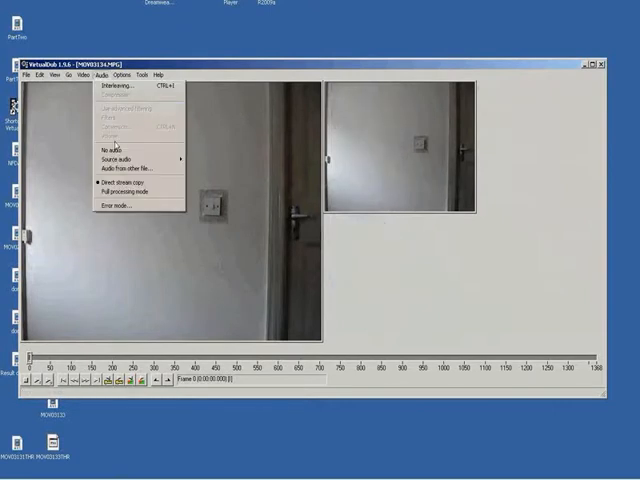
click(26, 72)
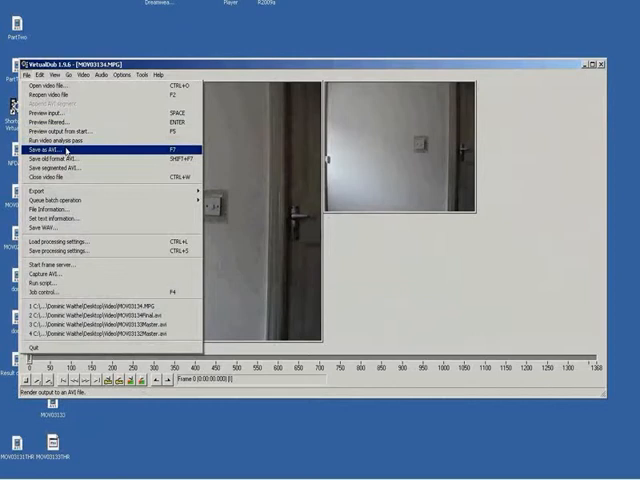
Step: Save the half-size filtered clip as a new AVI file and close VirtualDub
click(52, 152)
text(MOV03134STAR)
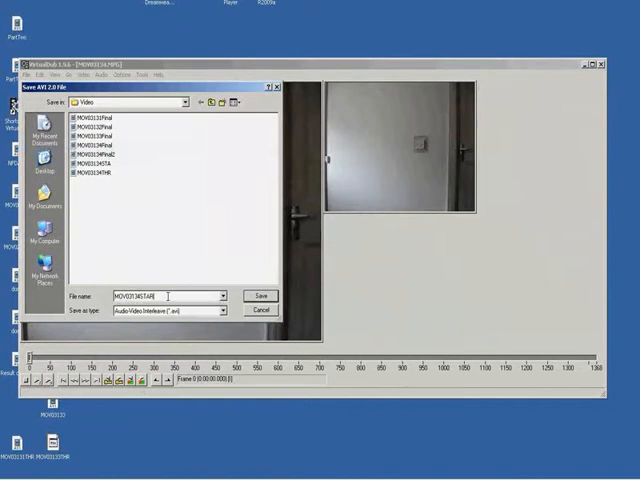
click(260, 296)
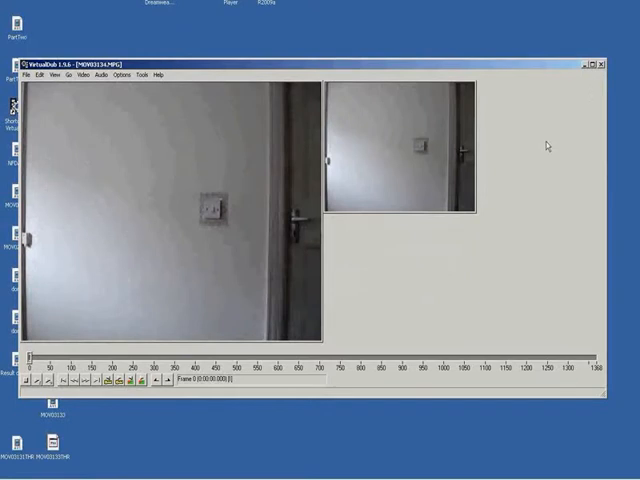
click(600, 64)
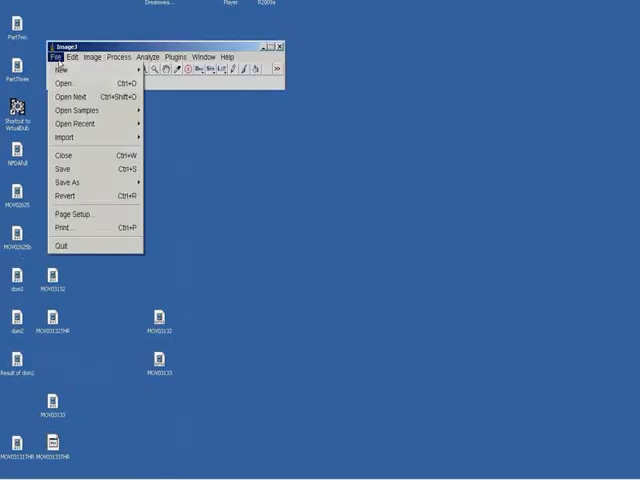
mouse_move(64, 84)
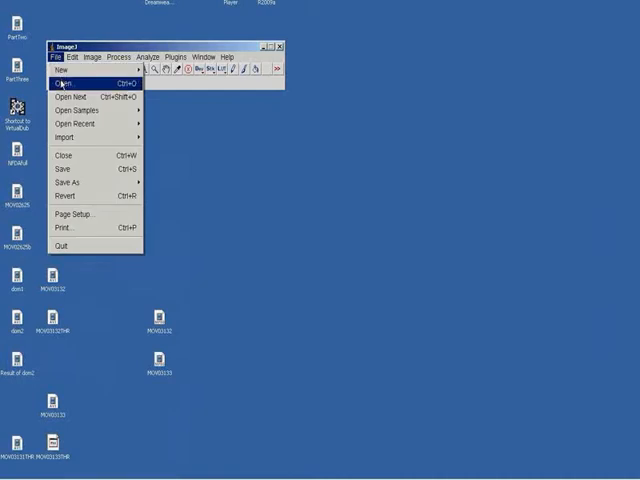
Step: Open the saved half-size doorway AVI as an image stack
click(66, 84)
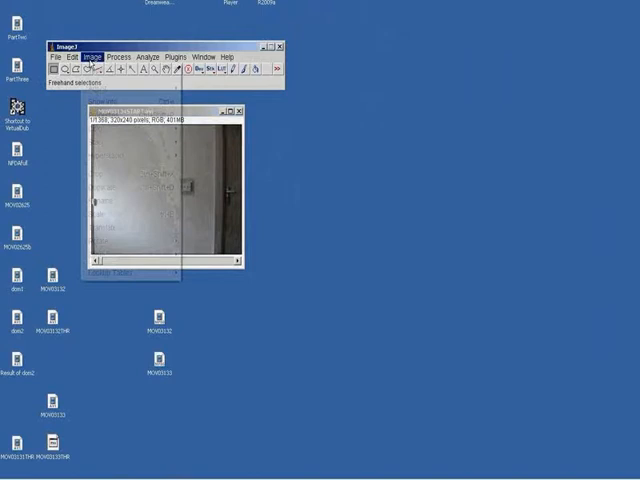
Step: Run RGB Split to separate the movie into red, green and blue channel stacks
click(92, 56)
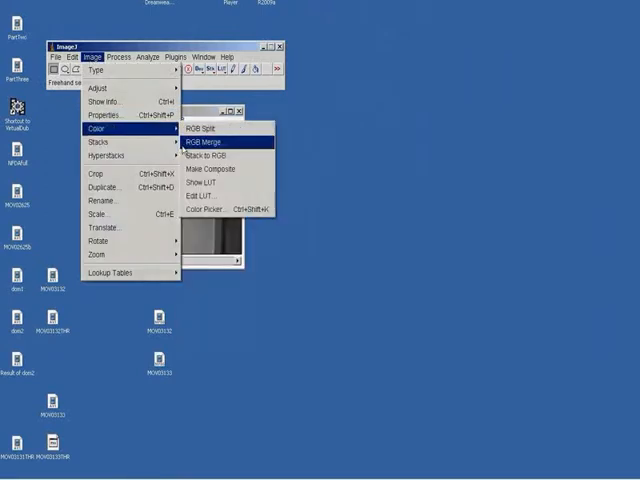
mouse_move(204, 132)
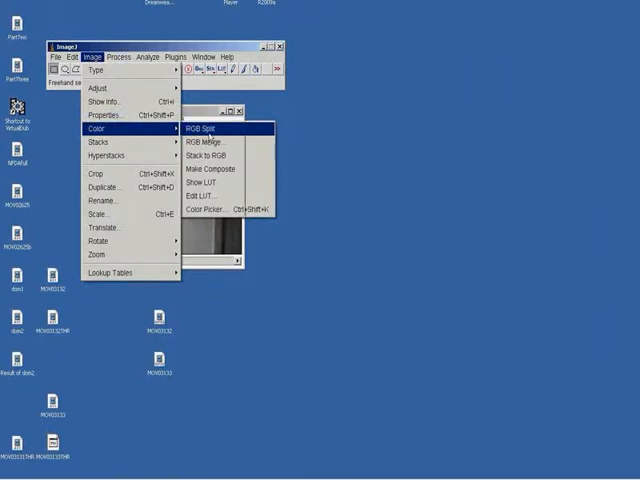
click(200, 128)
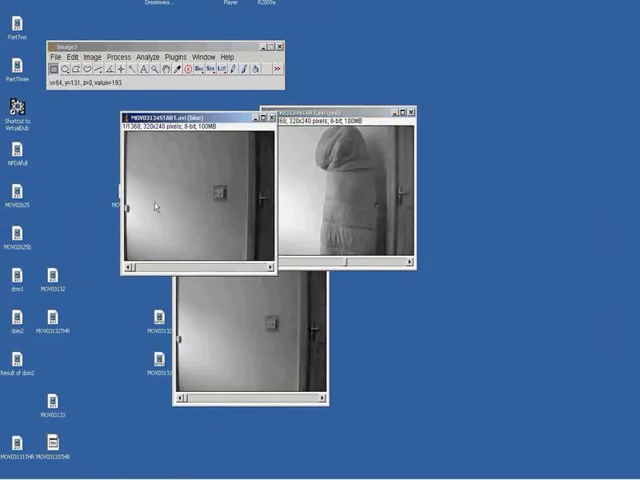
mouse_move(156, 204)
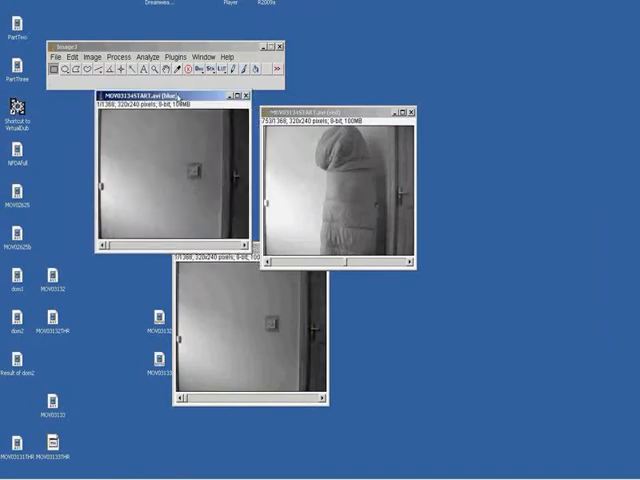
mouse_move(112, 246)
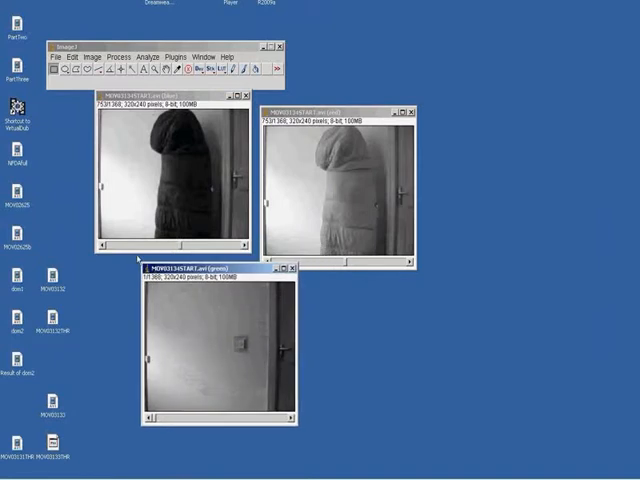
Step: Bring up the Image menu to separate the movie into its three grayscale channel stacks
click(92, 56)
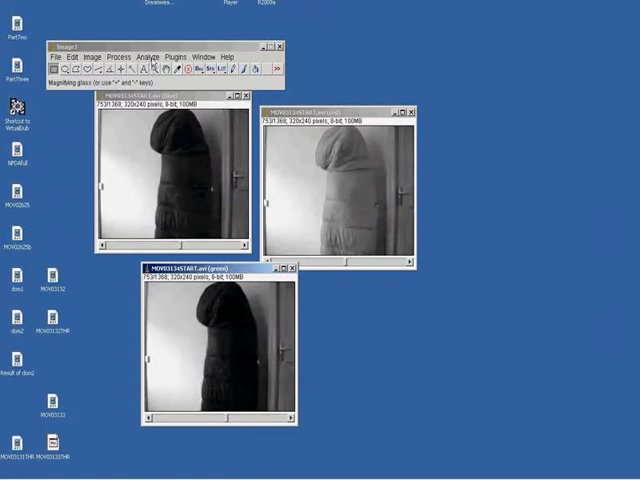
Step: Process all 138 frames of the right-hand channel stack so the sleeping bag appears lighter on a darker background
click(268, 112)
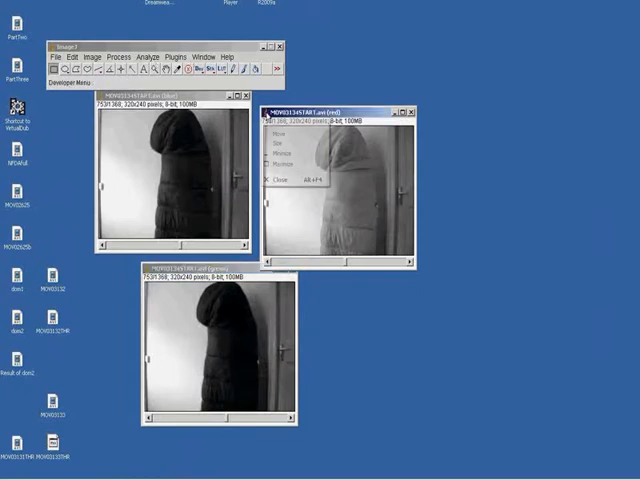
click(150, 56)
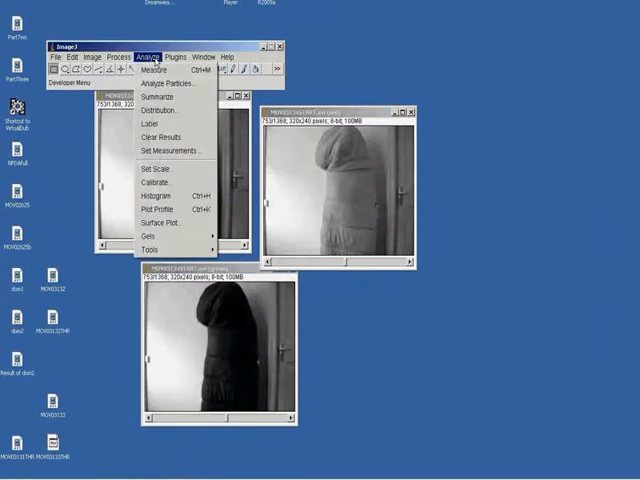
click(68, 56)
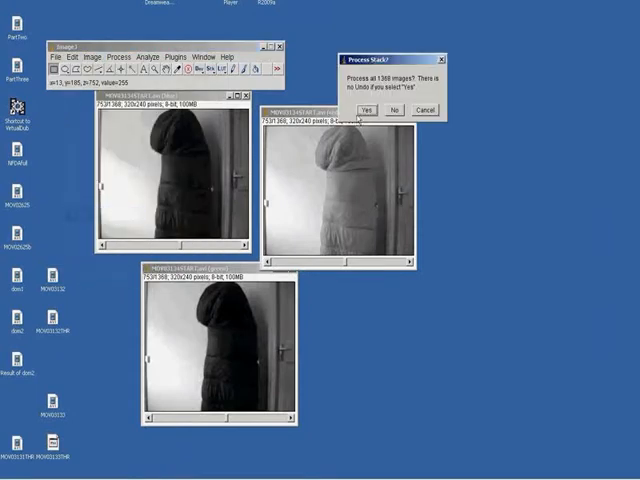
click(372, 110)
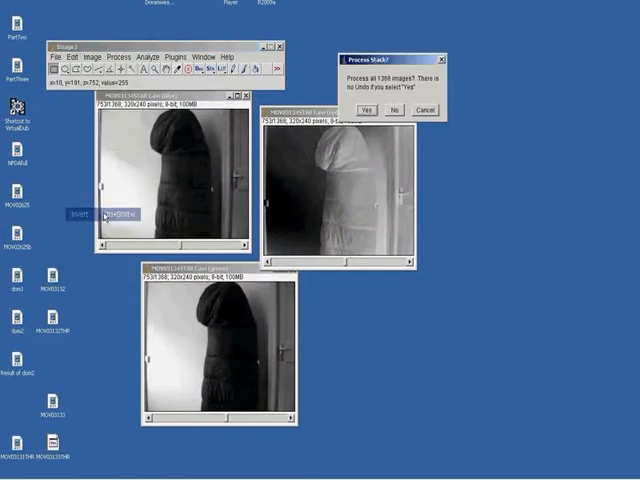
click(368, 110)
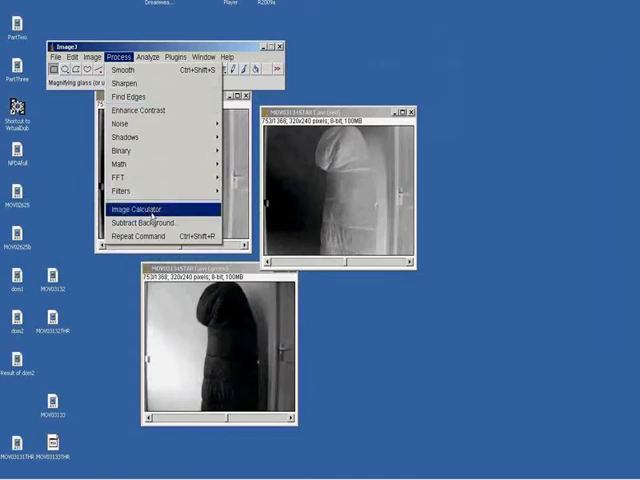
Step: Use Image Calculator on two channel stacks to create a new result stack with a bright sleeping bag, for every frame
click(136, 208)
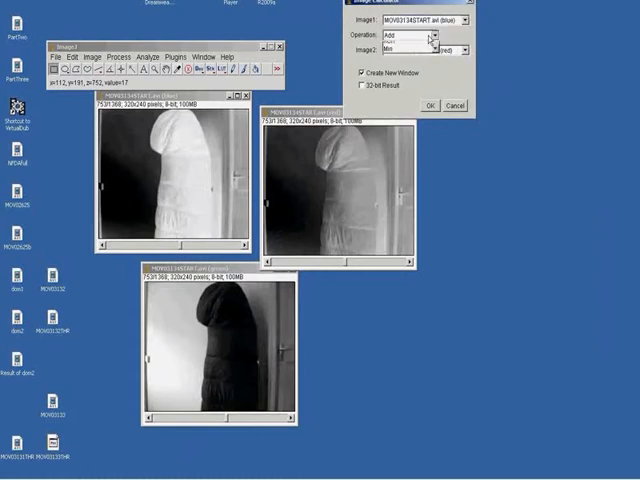
click(428, 104)
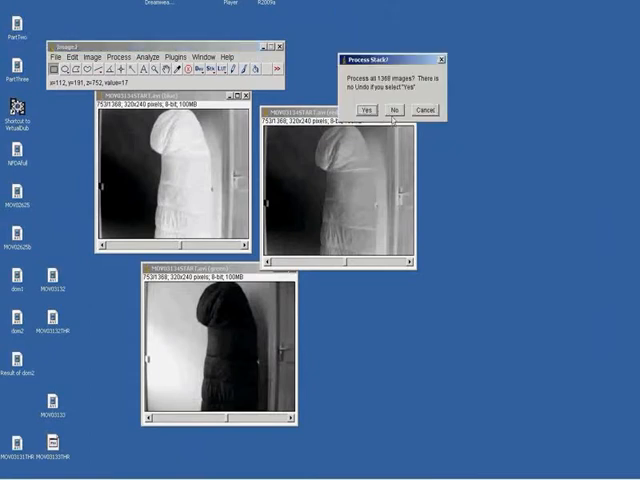
click(374, 110)
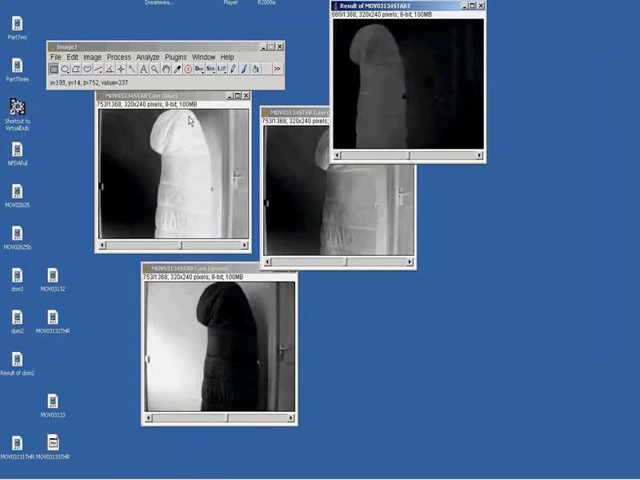
Step: Threshold the result stack and convert every frame to a binary mask with the sleeping bag white on black
click(92, 56)
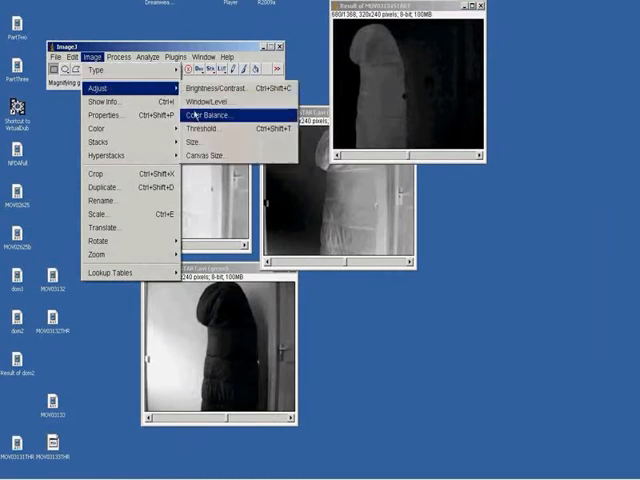
click(208, 122)
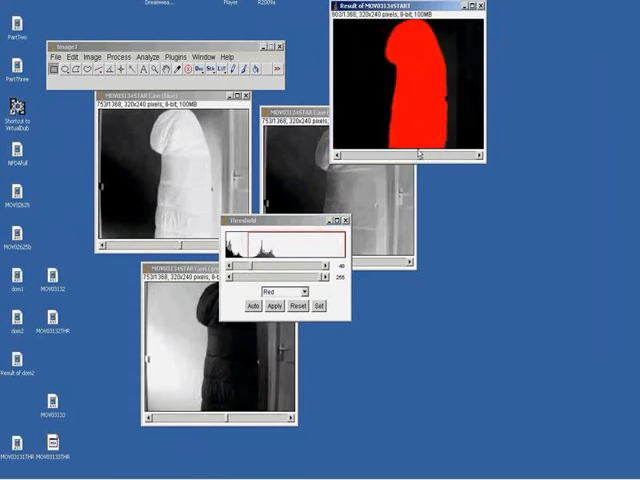
click(270, 306)
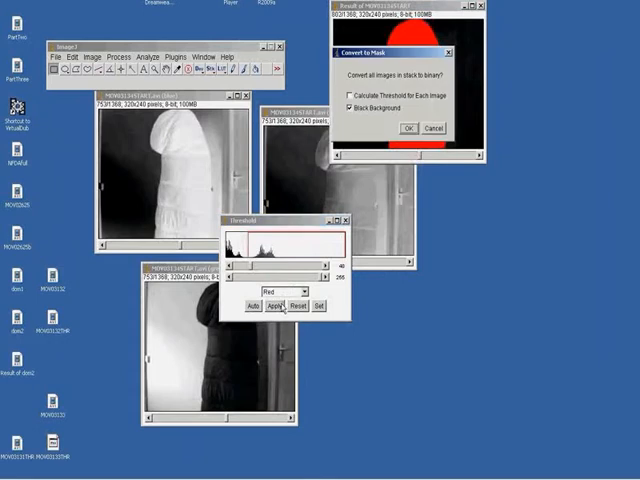
click(406, 128)
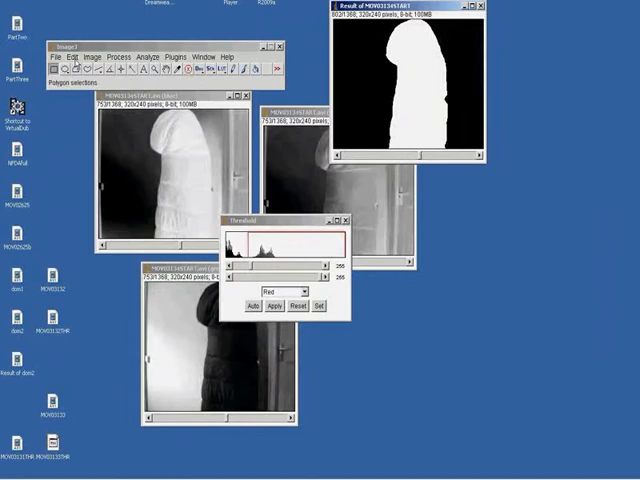
click(64, 56)
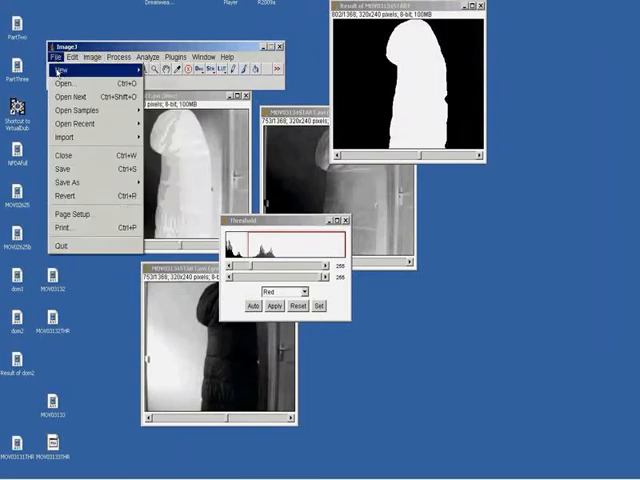
Step: Save the binary mask stack as an AVI movie and close a working image window
click(70, 184)
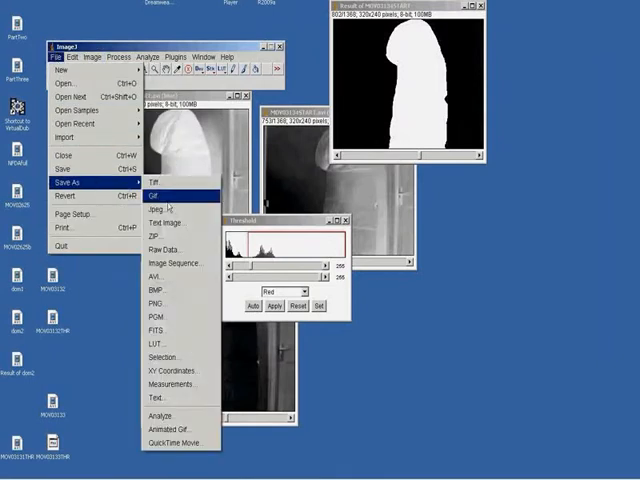
click(152, 192)
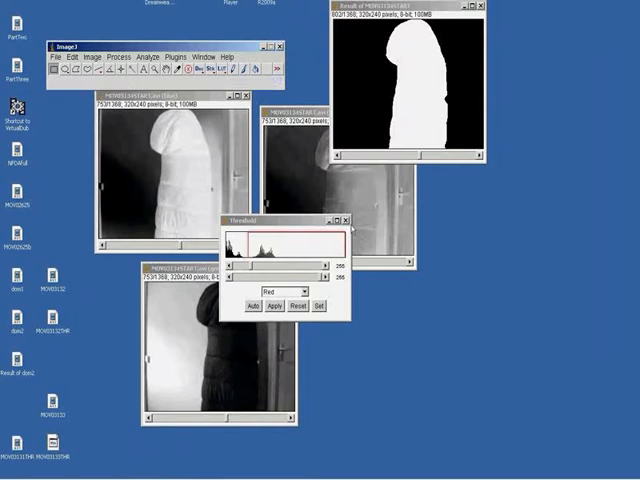
click(270, 306)
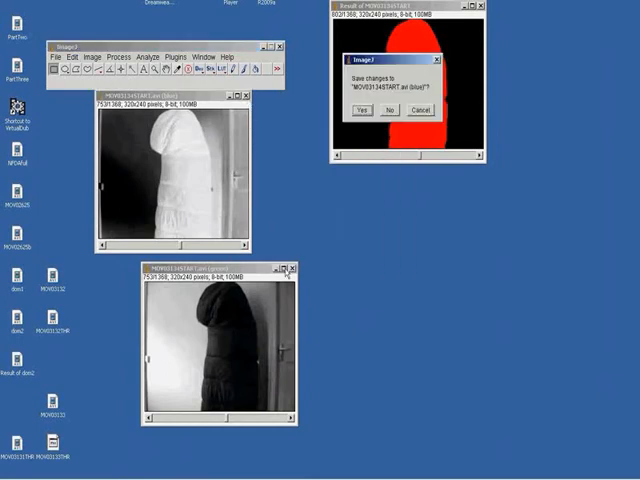
Step: Dismiss the save-changes prompt and reposition the remaining mask stack window
click(352, 110)
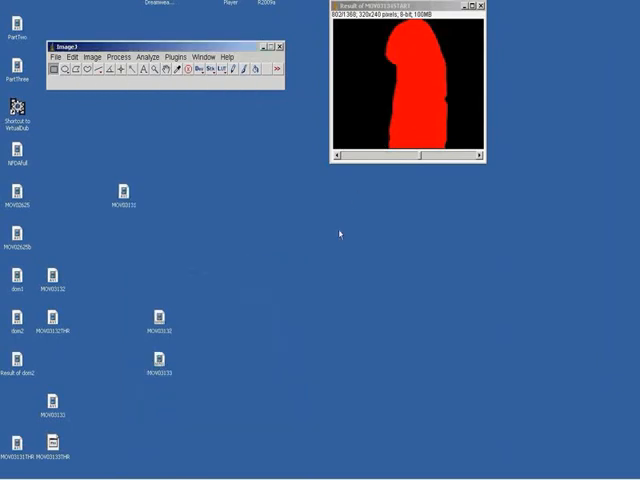
drag(404, 8, 404, 136)
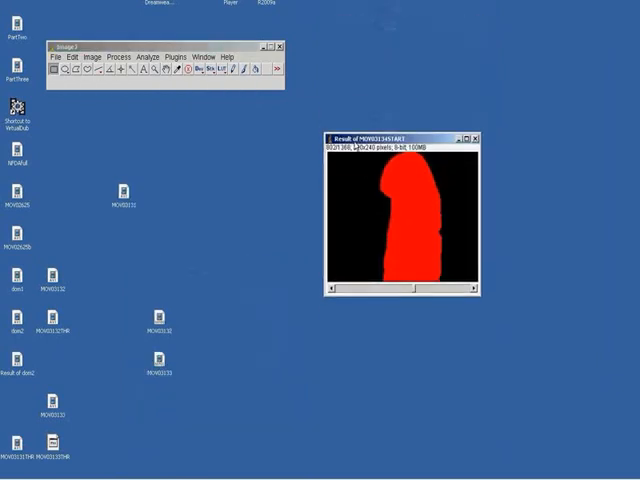
click(52, 56)
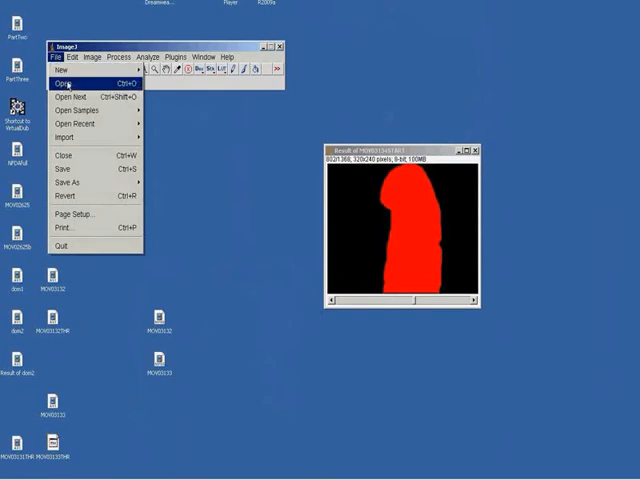